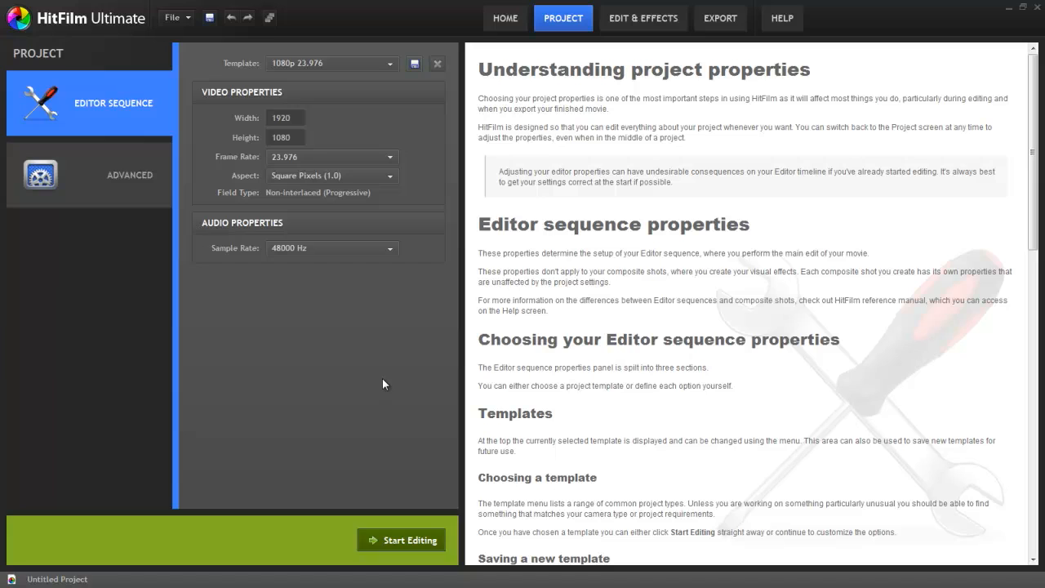
{"action": "mouse_move", "coordinate": [438, 305]}
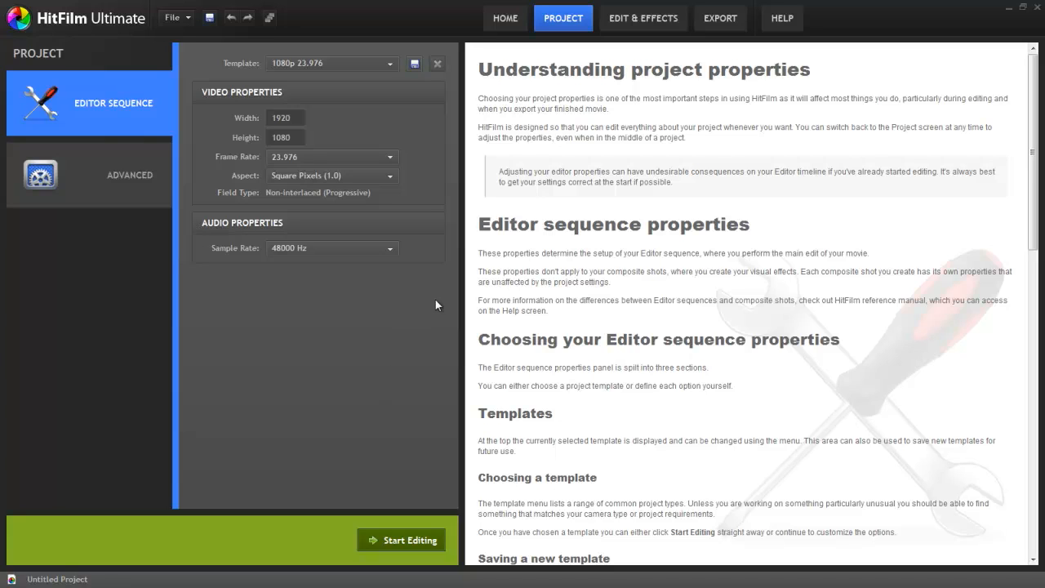
{"action": "mouse_move", "coordinate": [470, 77]}
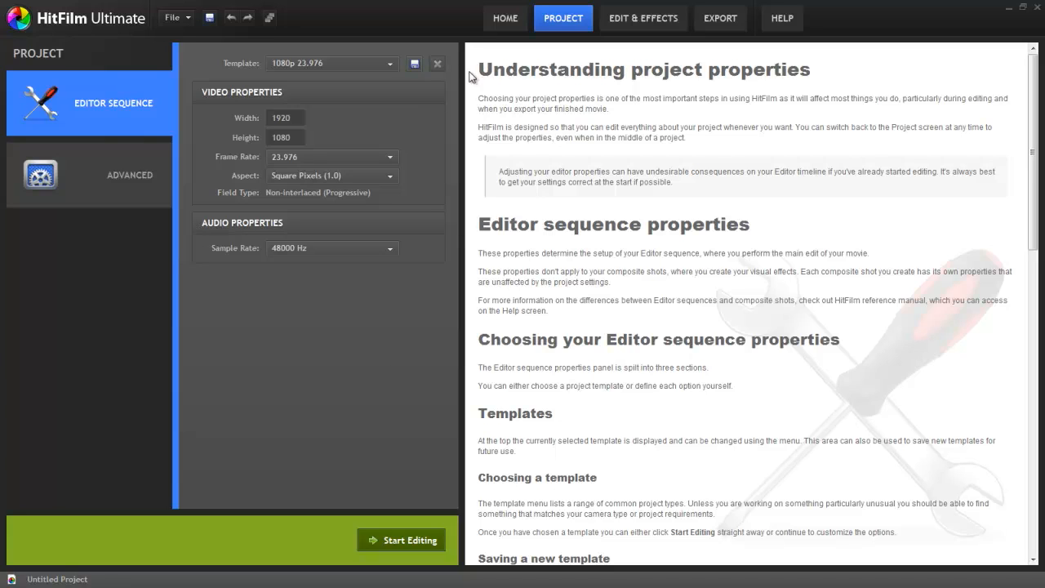
{"action": "mouse_move", "coordinate": [317, 203]}
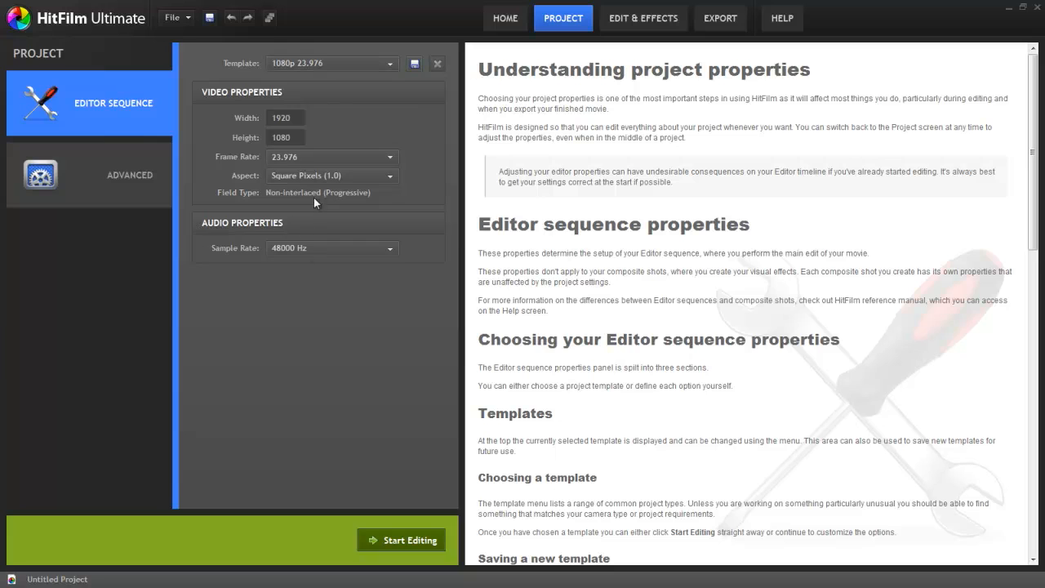
- Start a new editing project using the 1080p 23.976 sequence template
{"action": "left_click", "coordinate": [388, 62]}
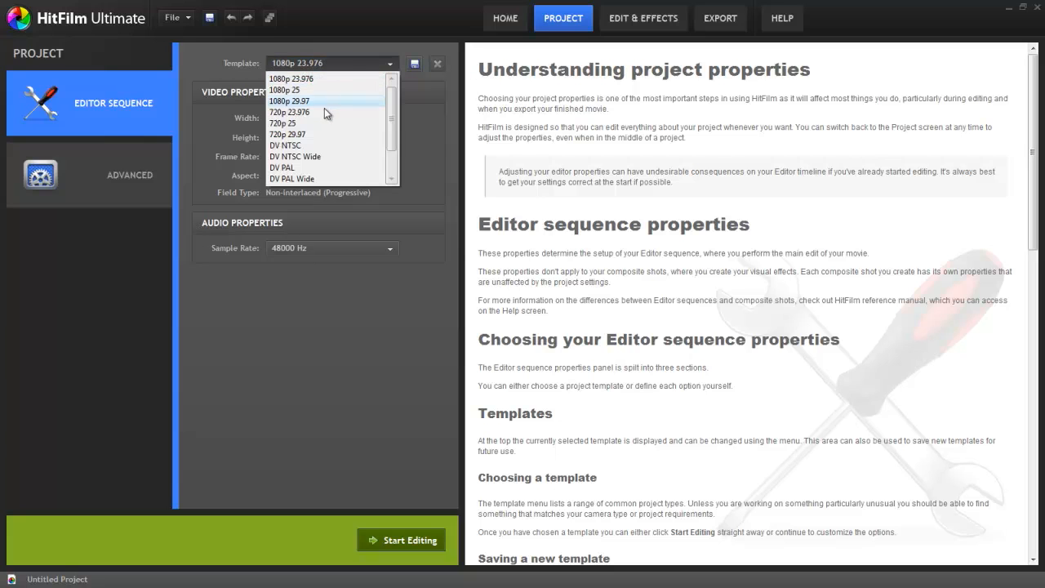
{"action": "mouse_move", "coordinate": [285, 89]}
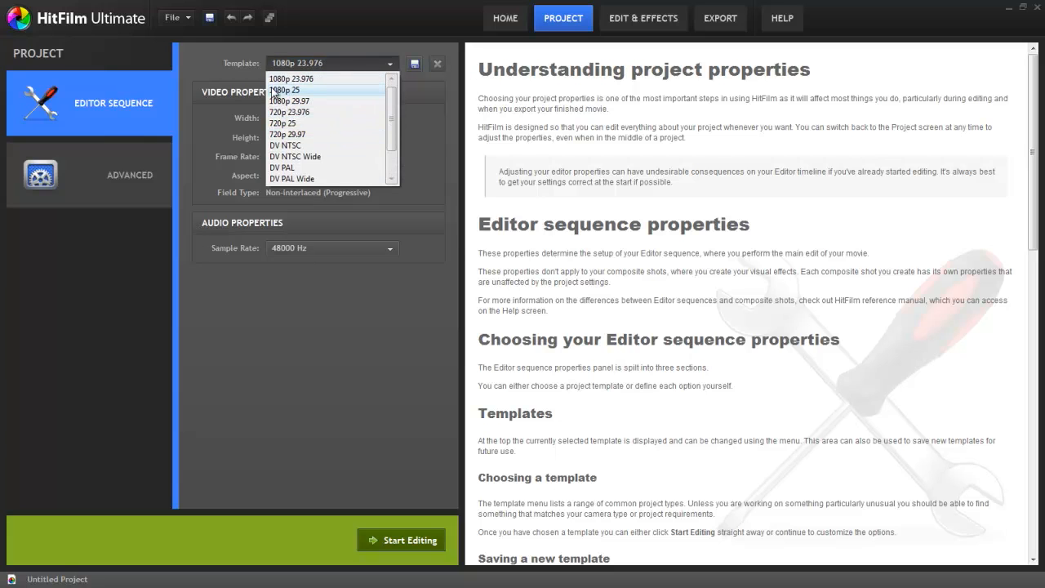
{"action": "left_click", "coordinate": [291, 79]}
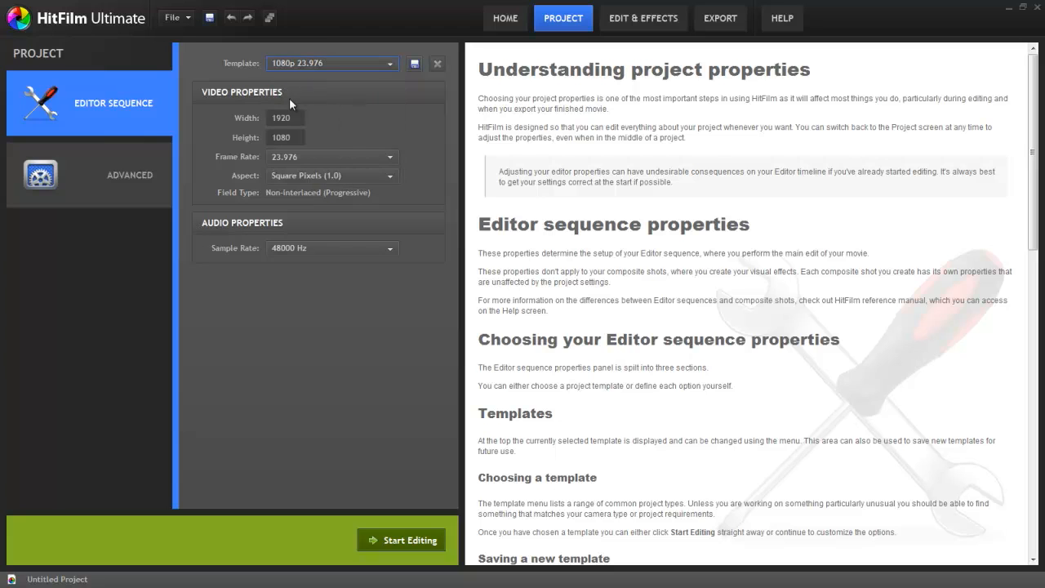
{"action": "mouse_move", "coordinate": [389, 519]}
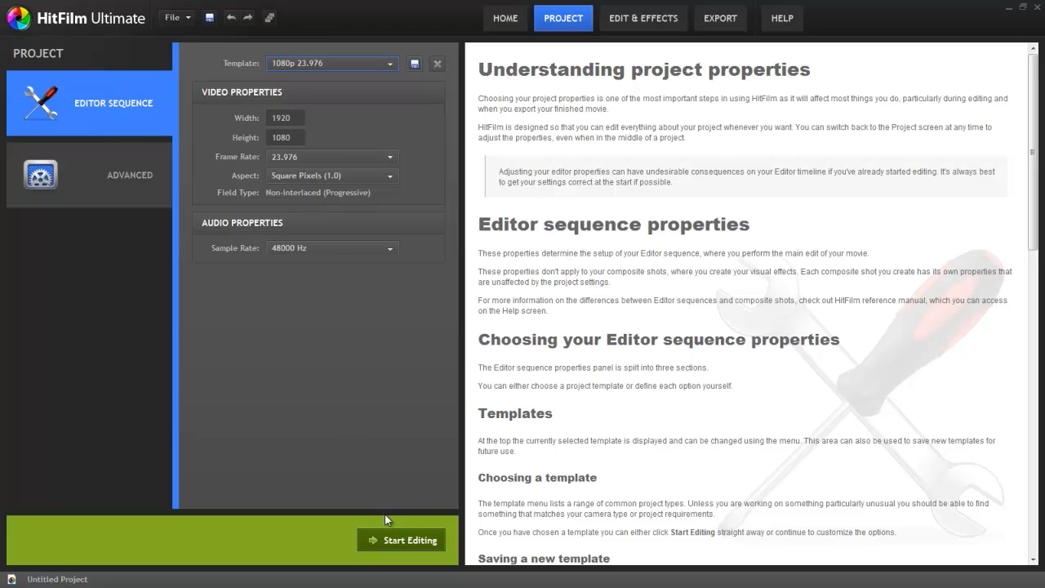
{"action": "left_click", "coordinate": [401, 538]}
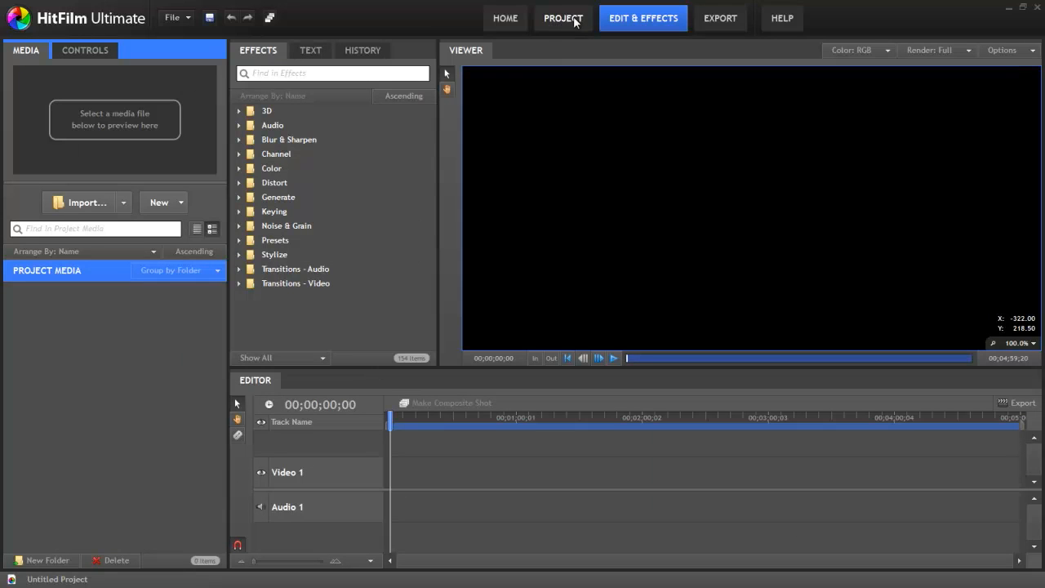
{"action": "mouse_move", "coordinate": [85, 203]}
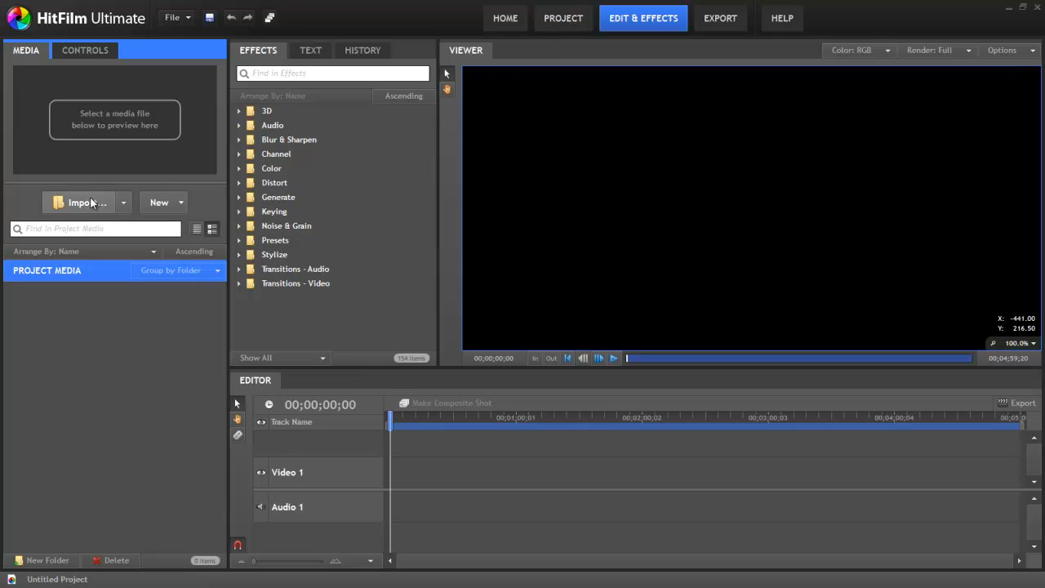
- Import the three Los Angeles skyline .mpg clips into the project media
{"action": "left_click", "coordinate": [82, 203]}
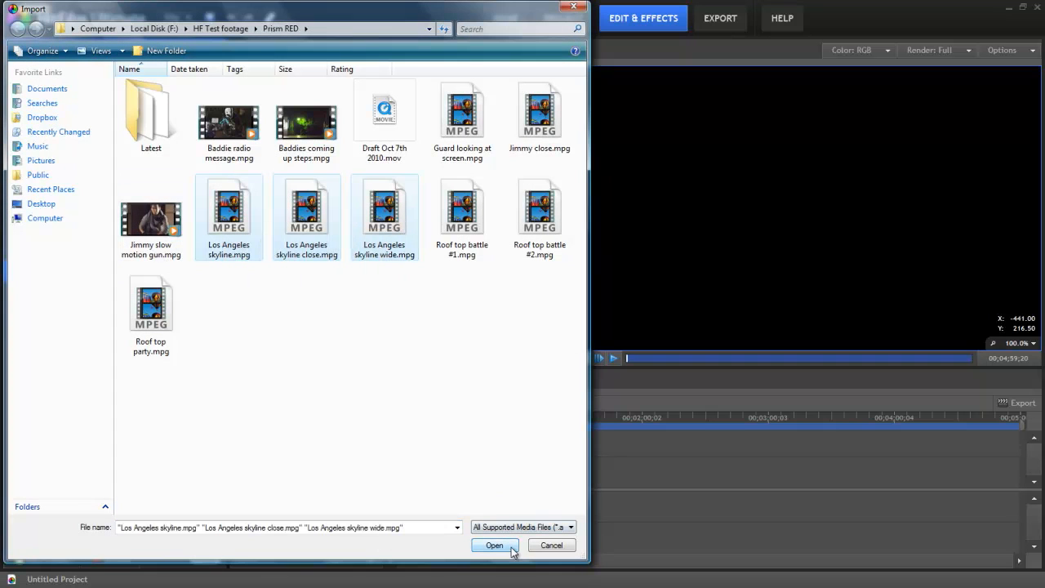
{"action": "left_click", "coordinate": [492, 545]}
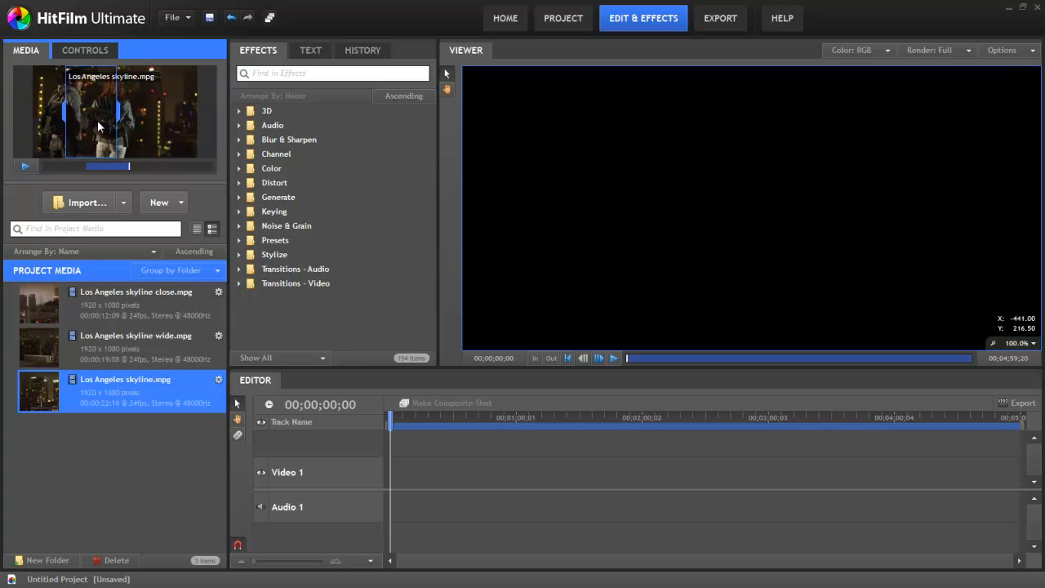
- Place Los Angeles skyline.mpg at the start of the Video 1 and Audio 1 tracks
{"action": "left_click_drag", "start_coordinate": [124, 390], "coordinate": [395, 471]}
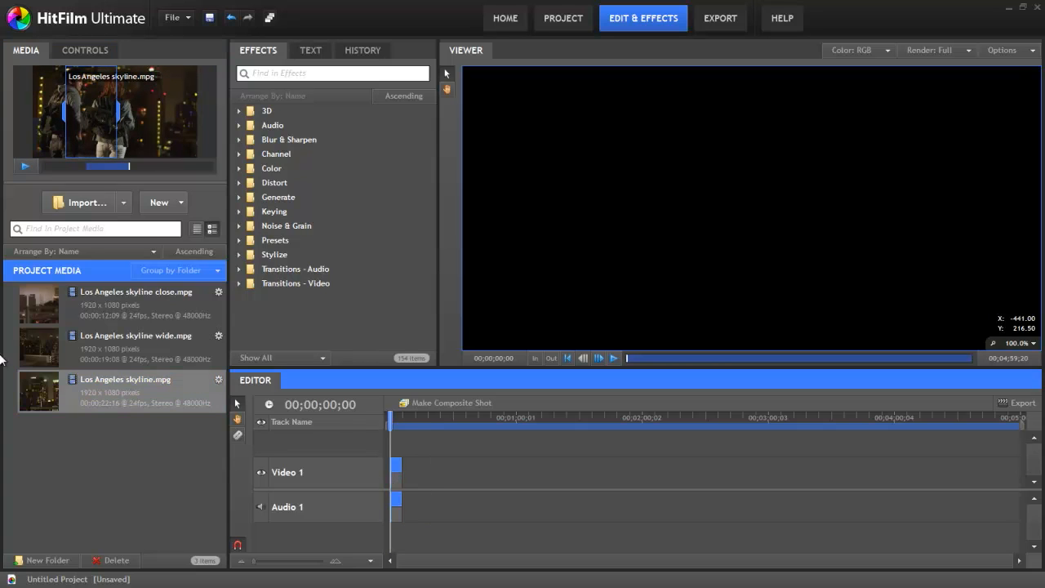
{"action": "left_click", "coordinate": [135, 335]}
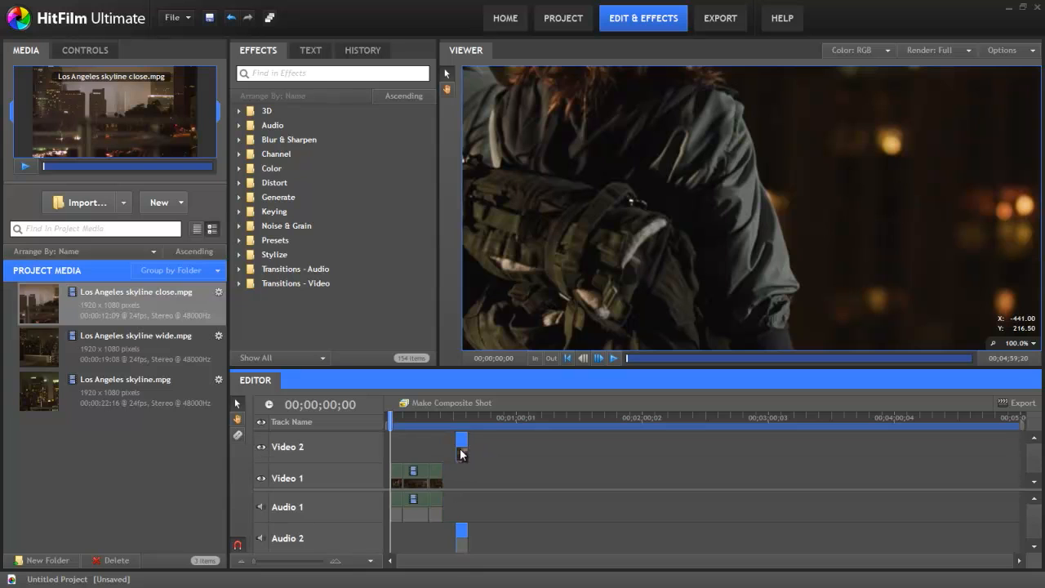
- Add Los Angeles skyline wide.mpg after the first clip and expand the video transitions folder
{"action": "left_click", "coordinate": [85, 49]}
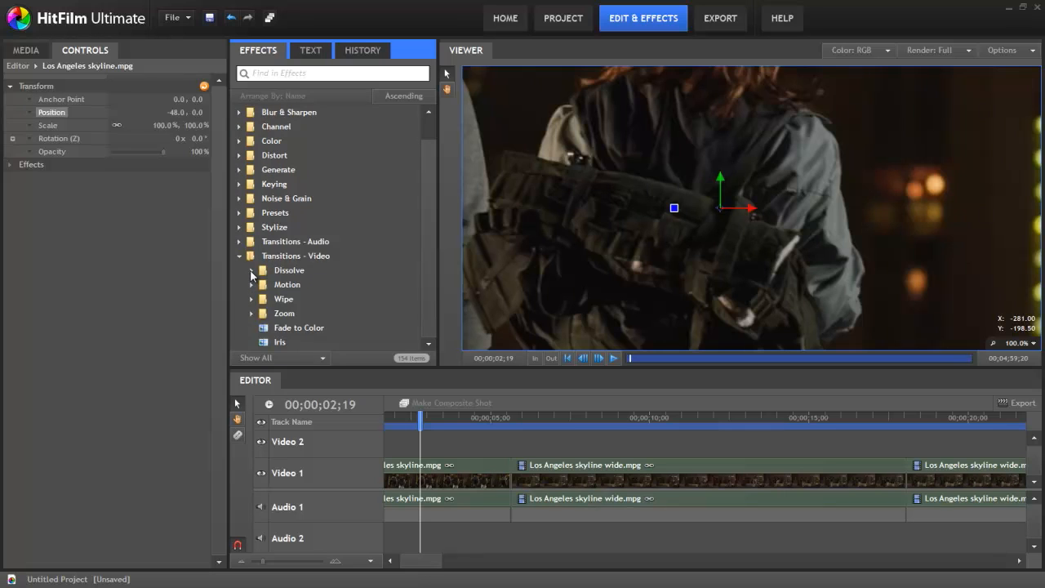
- Apply the Push motion transition at the cut between the two clips and scrub to preview it
{"action": "left_click", "coordinate": [251, 284]}
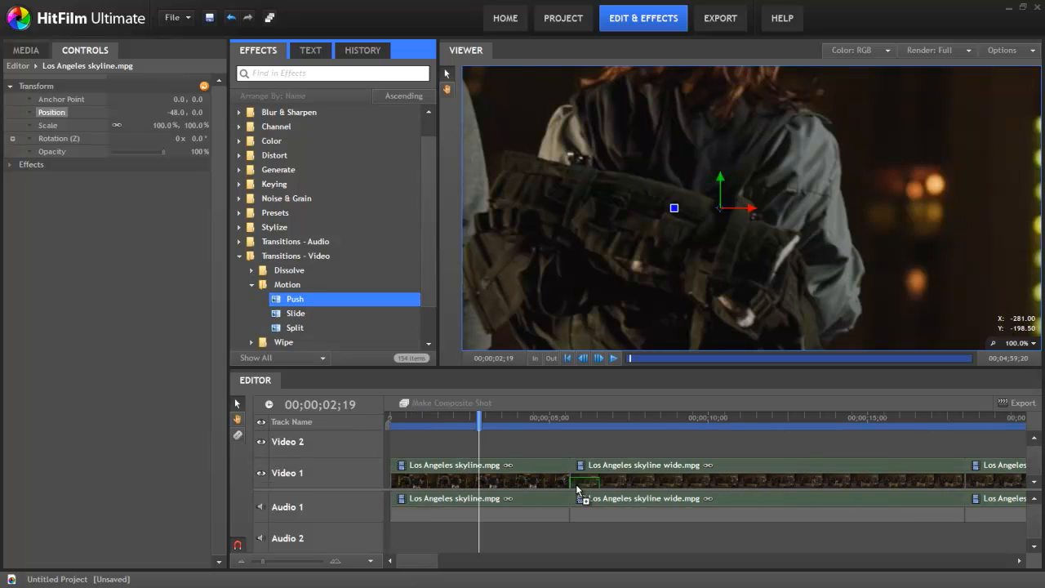
{"action": "left_click_drag", "start_coordinate": [294, 299], "coordinate": [579, 482]}
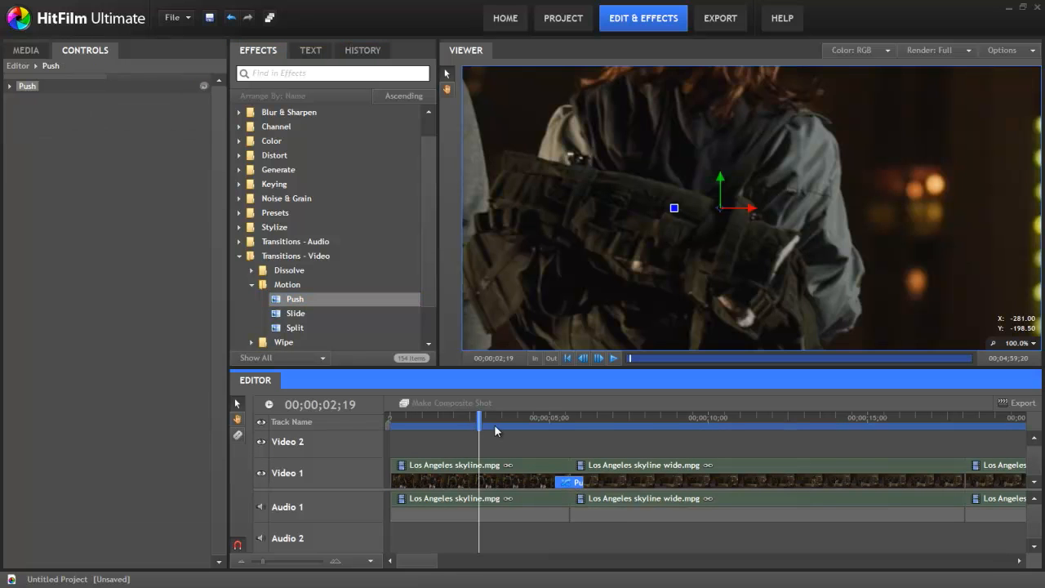
{"action": "left_click_drag", "start_coordinate": [480, 418], "coordinate": [578, 418]}
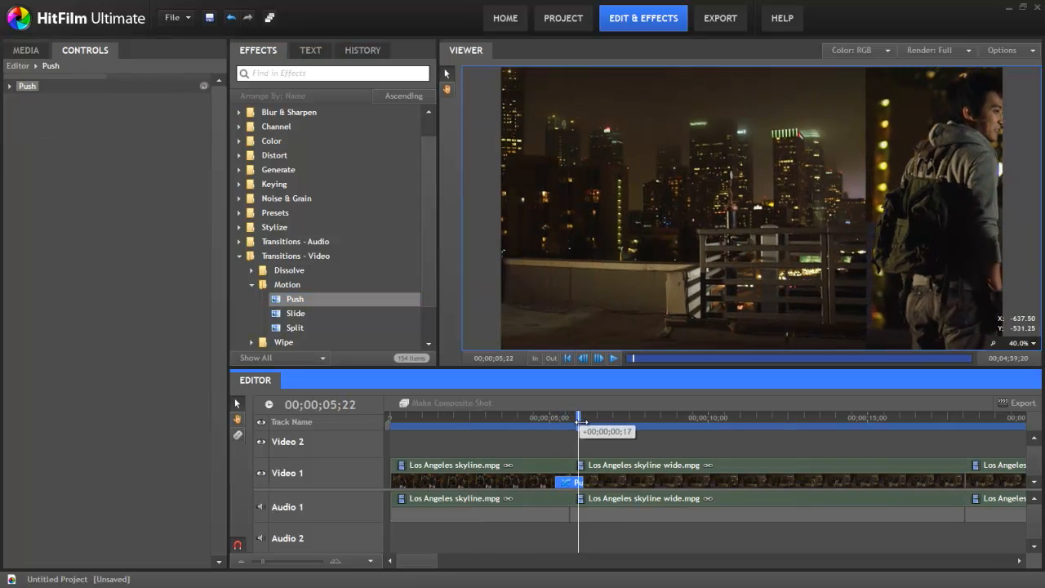
{"action": "left_click_drag", "start_coordinate": [578, 418], "coordinate": [565, 418]}
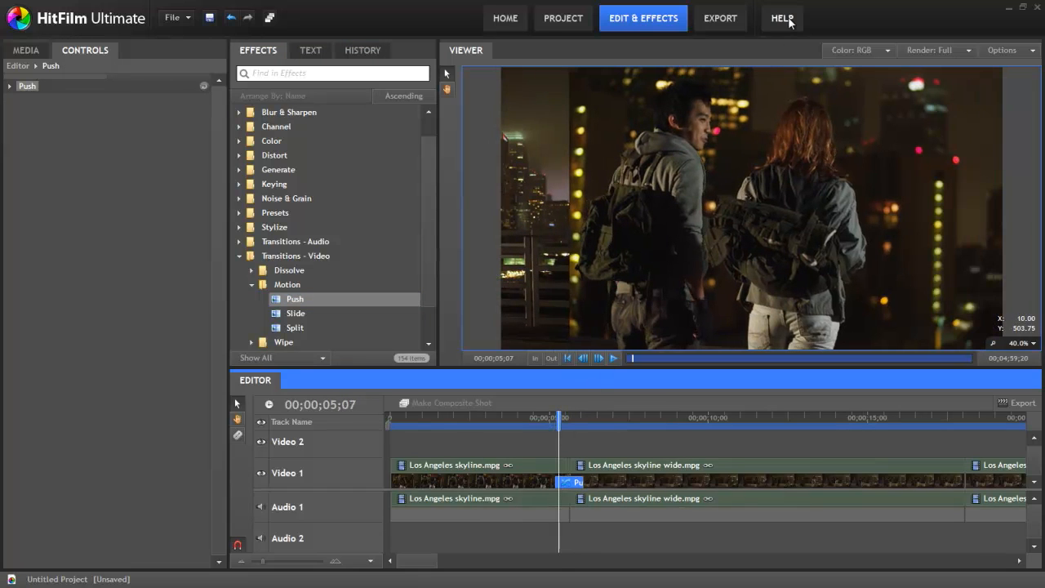
- Bring up the HitFilm web reference manual from Help
{"action": "left_click", "coordinate": [780, 18]}
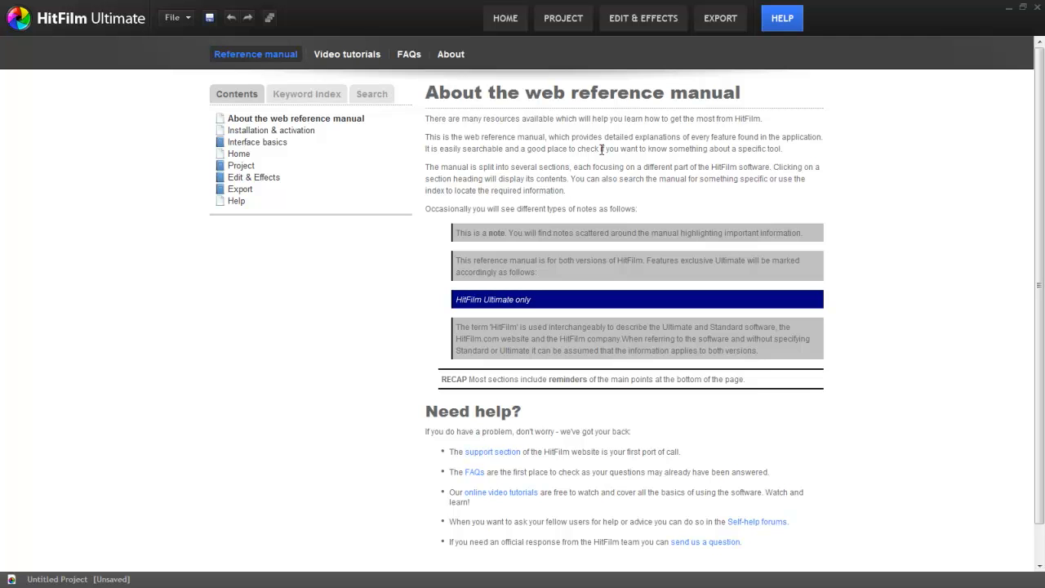